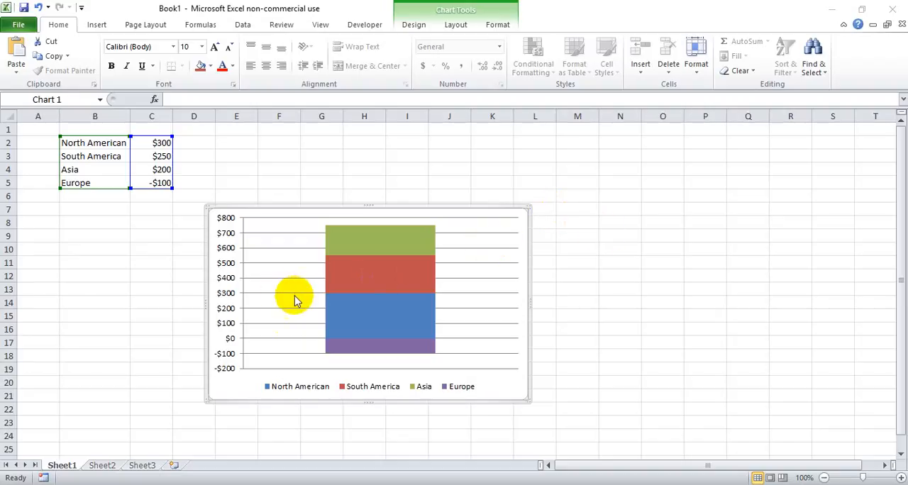
mouse_move(228, 347)
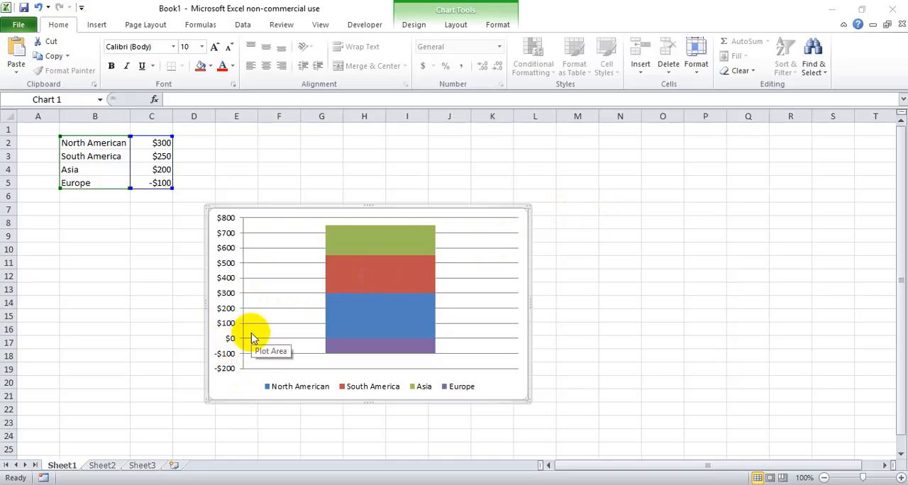
mouse_move(239, 366)
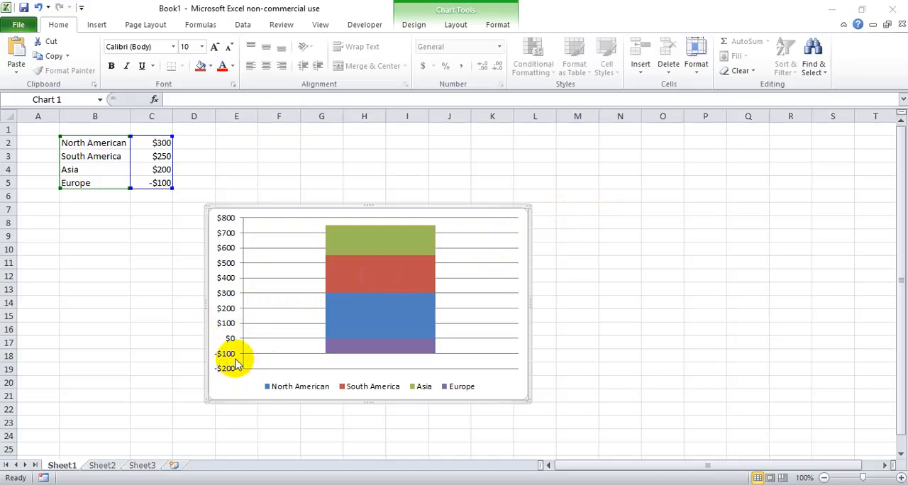
mouse_move(239, 275)
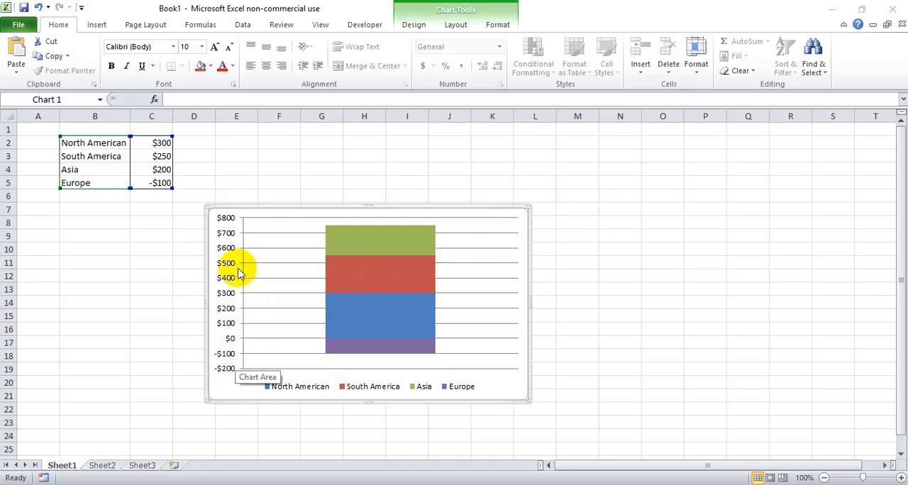
mouse_move(234, 324)
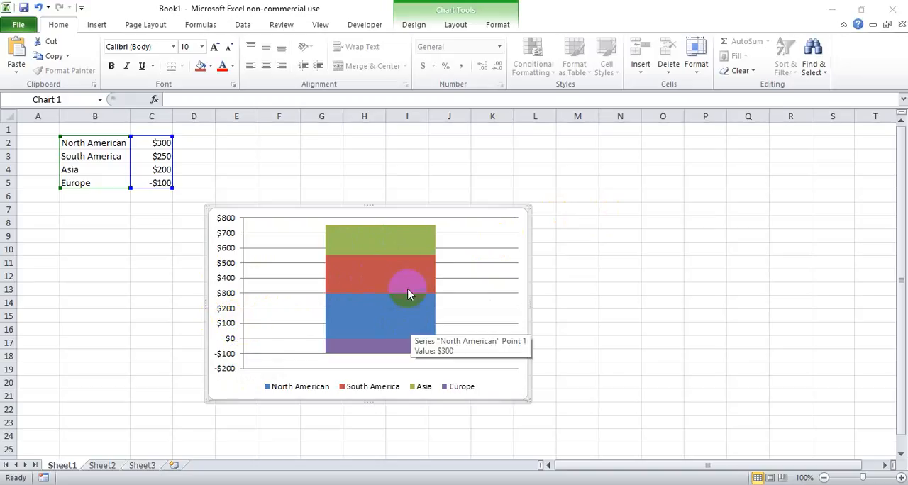
mouse_move(369, 355)
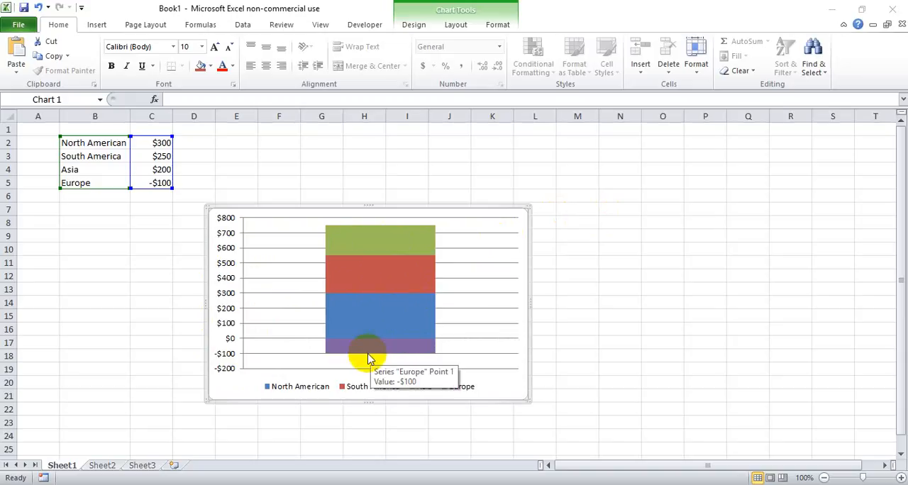
mouse_move(414, 264)
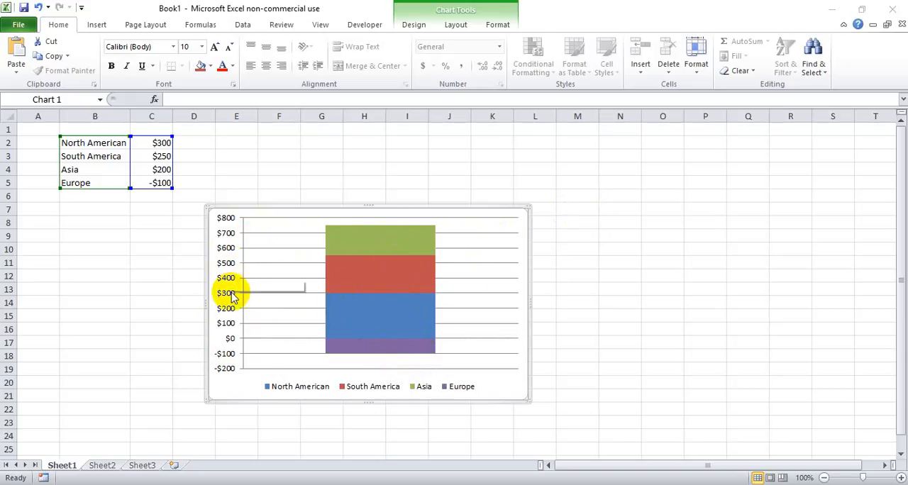
mouse_move(230, 298)
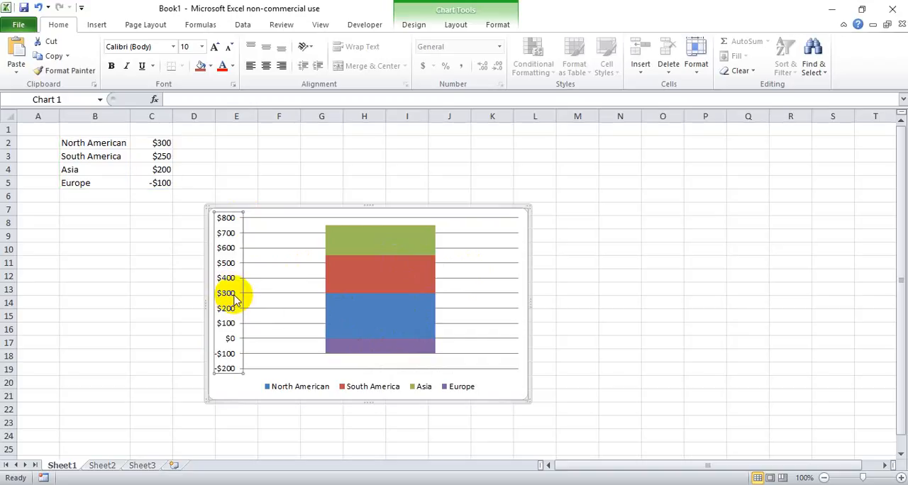
Reach the Custom number category in Format Axis and select the existing format code for replacement.
right_click(234, 292)
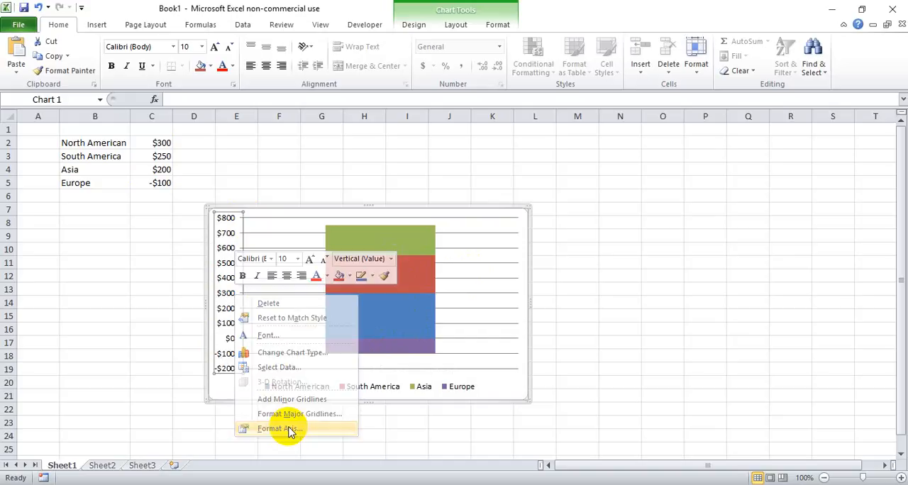
left_click(278, 428)
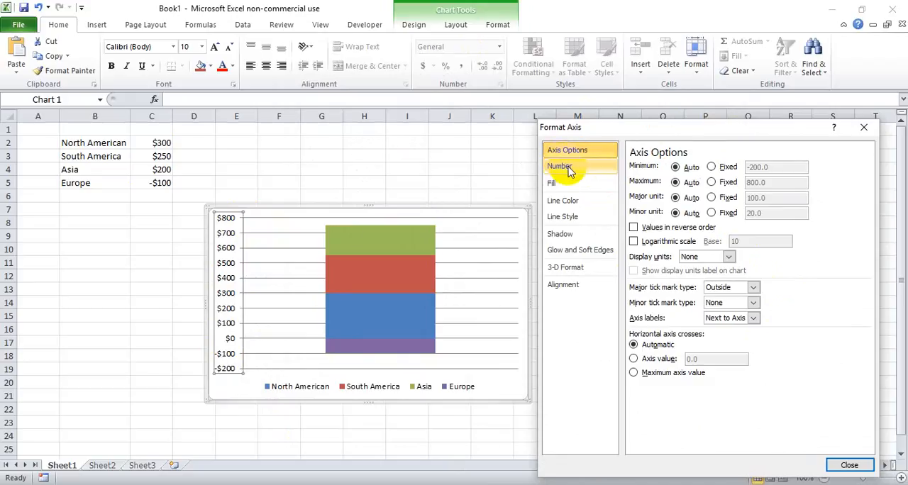
left_click(559, 166)
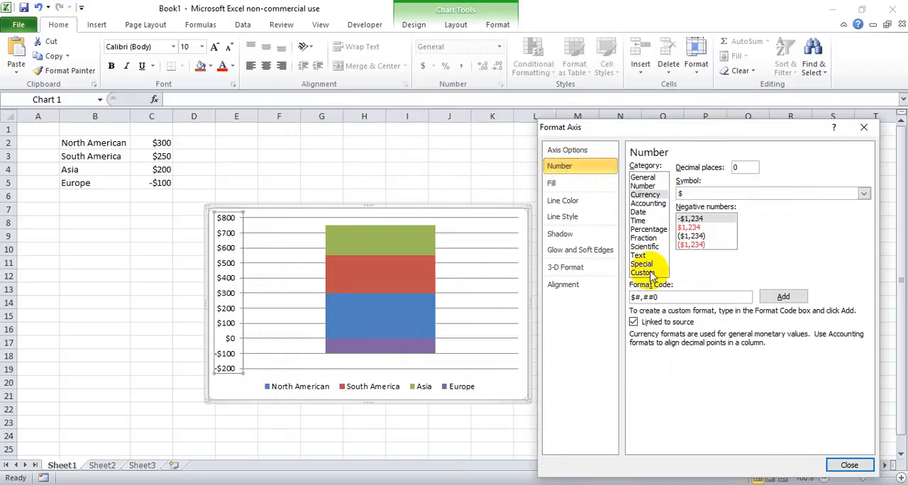
left_click(644, 273)
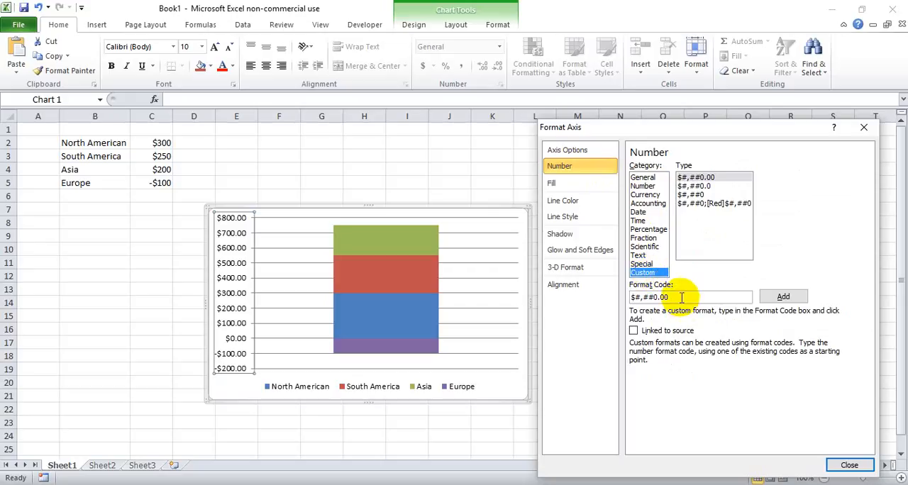
triple_click(680, 297)
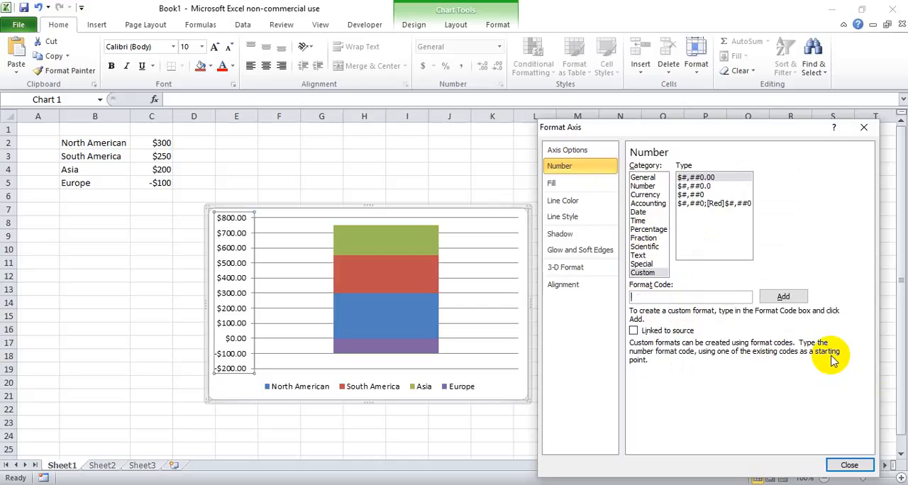
Enter the format code $#;;$0 and add it so negative axis labels are hidden.
type("$")
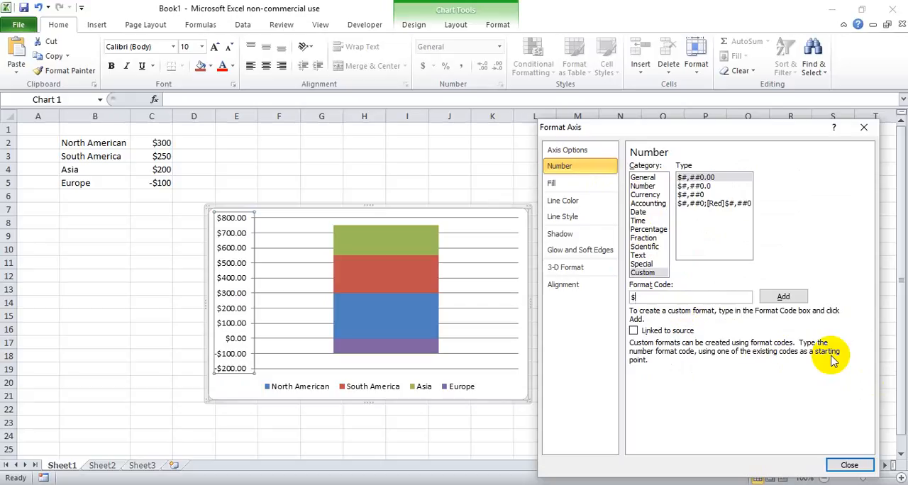
type("#")
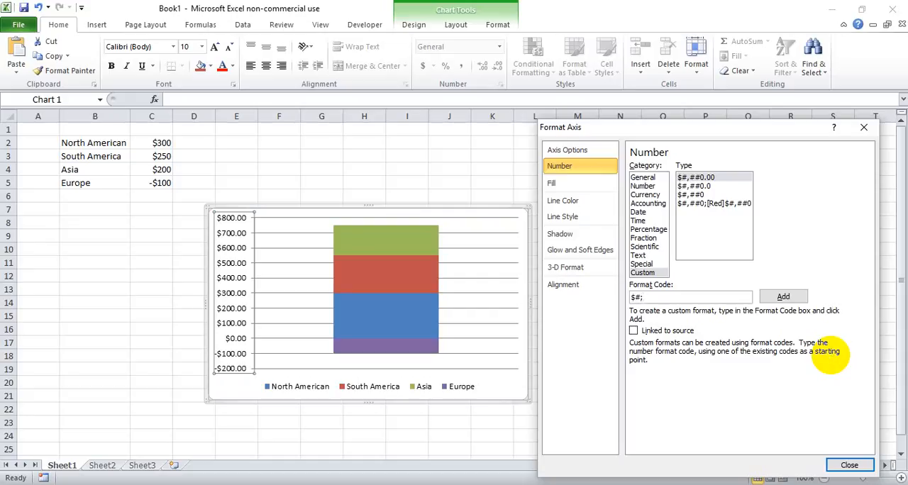
type(";$")
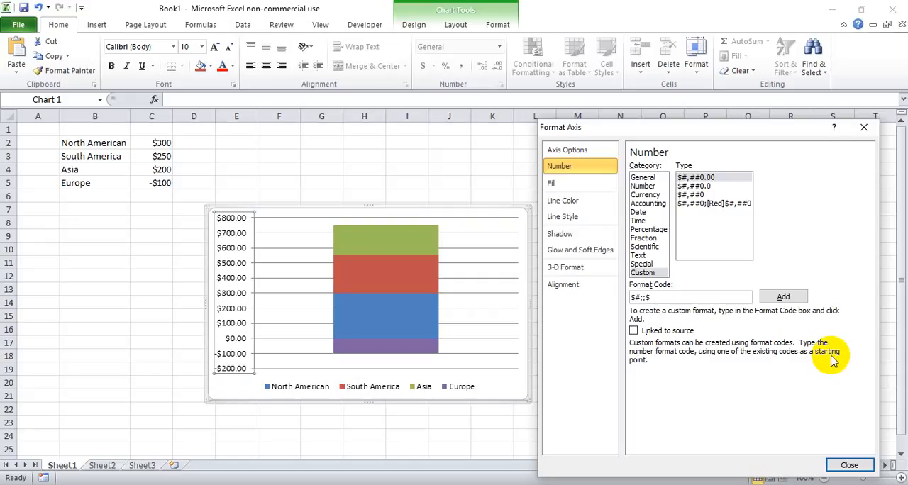
type("0")
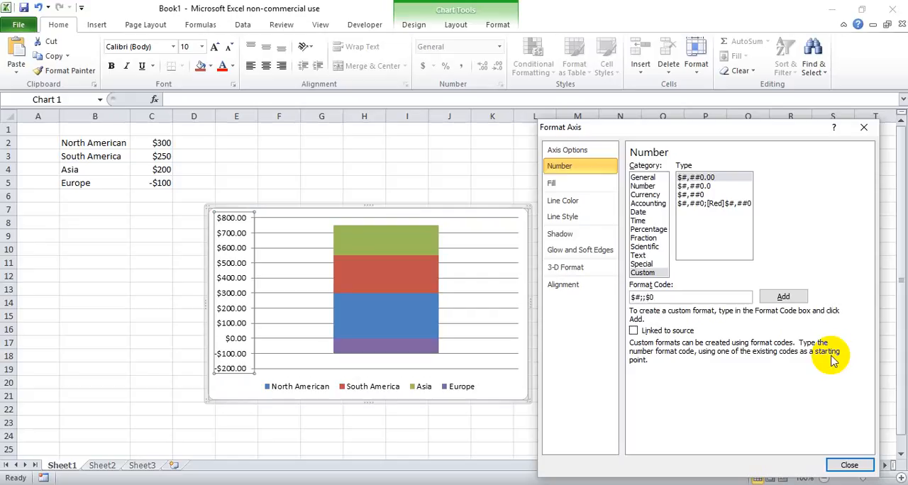
left_click(783, 297)
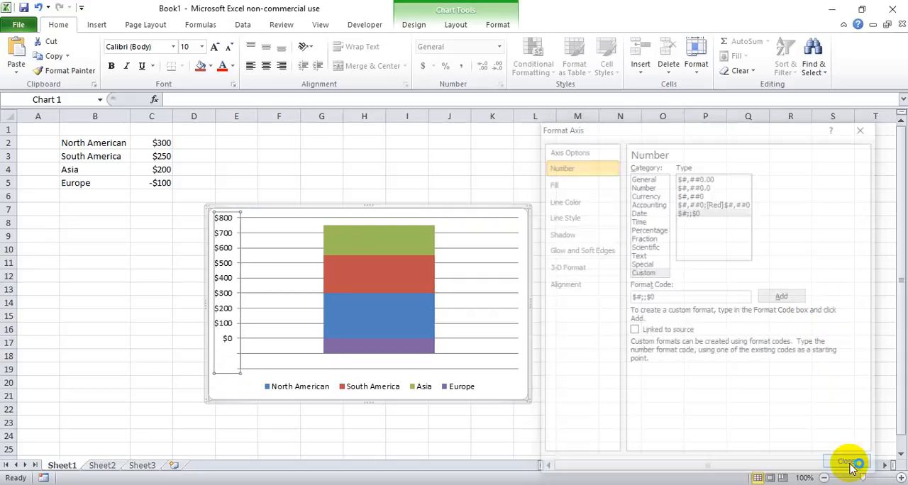
Dismiss the Format Axis dialog, leaving the chart axis labelled $0 to $800.
left_click(848, 463)
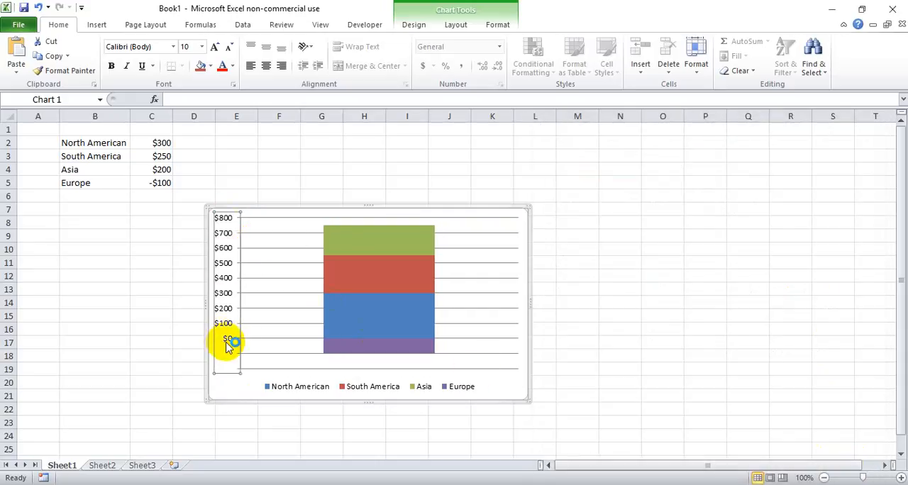
mouse_move(222, 354)
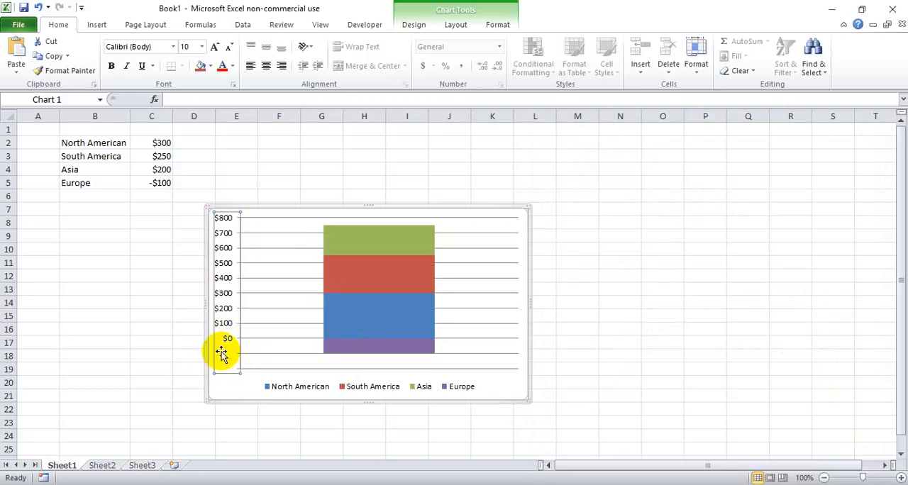
mouse_move(230, 264)
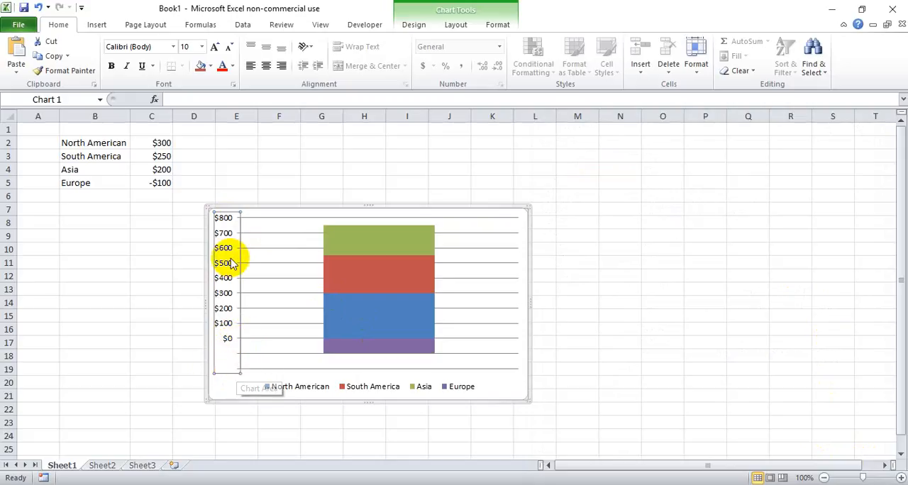
mouse_move(224, 224)
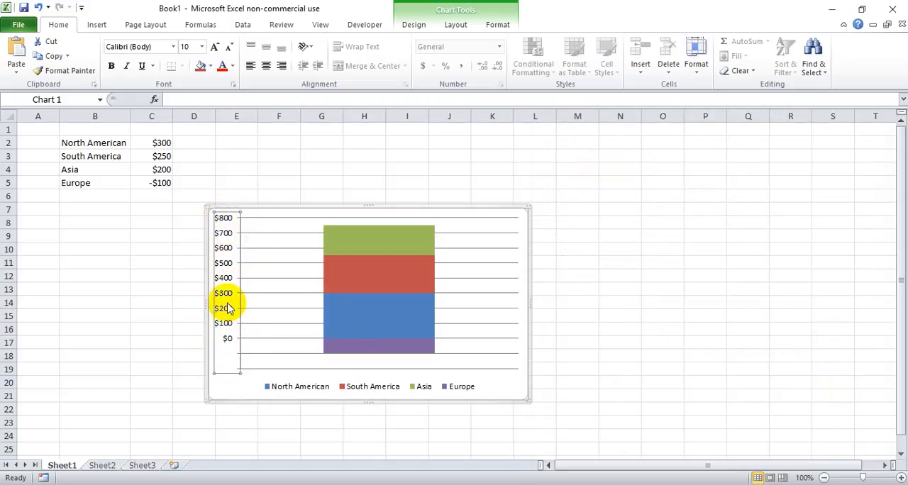
mouse_move(224, 301)
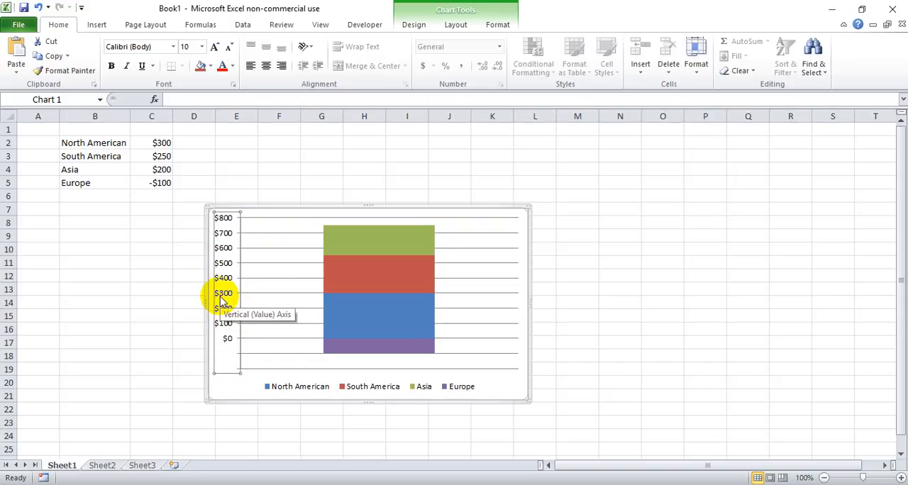
mouse_move(224, 277)
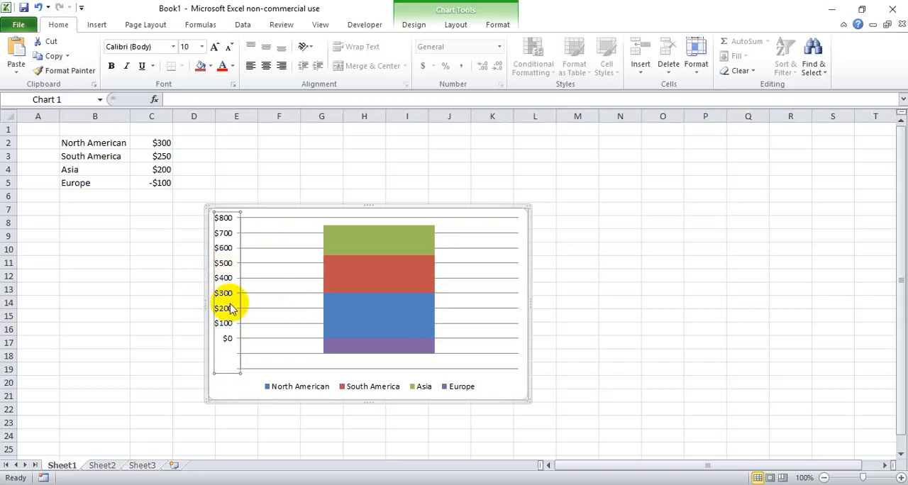
mouse_move(236, 346)
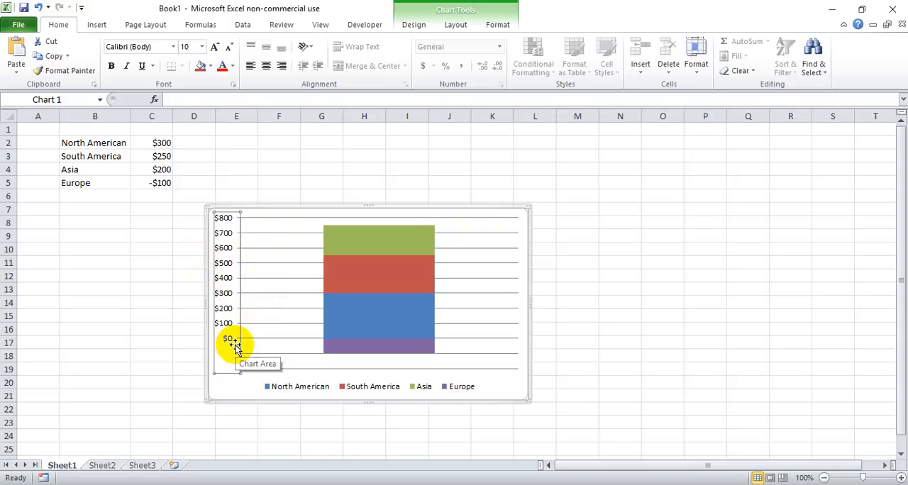
mouse_move(256, 319)
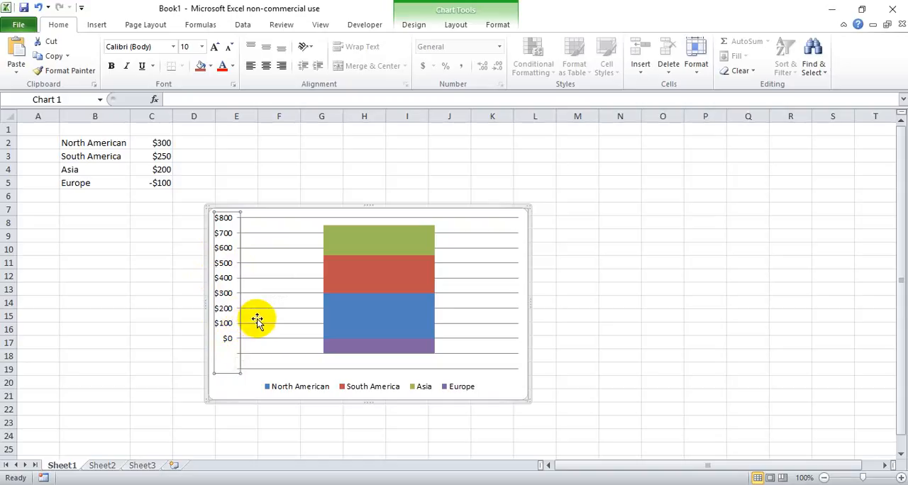
mouse_move(380, 319)
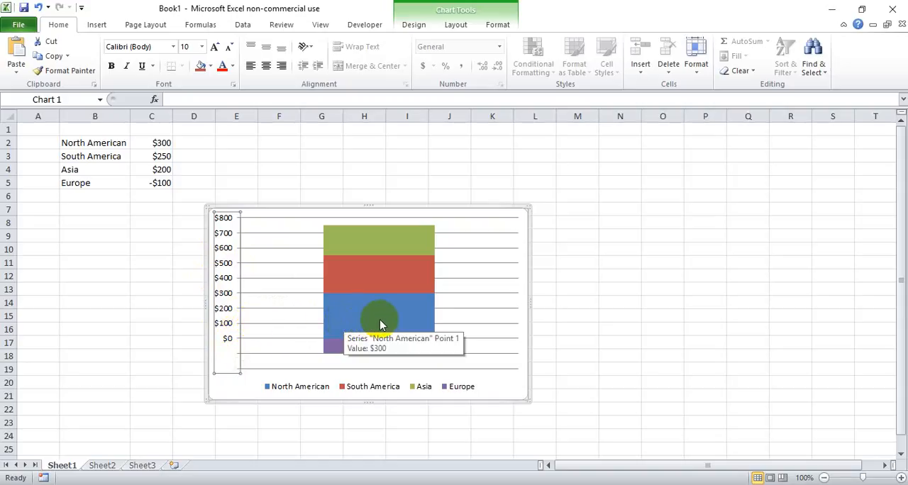